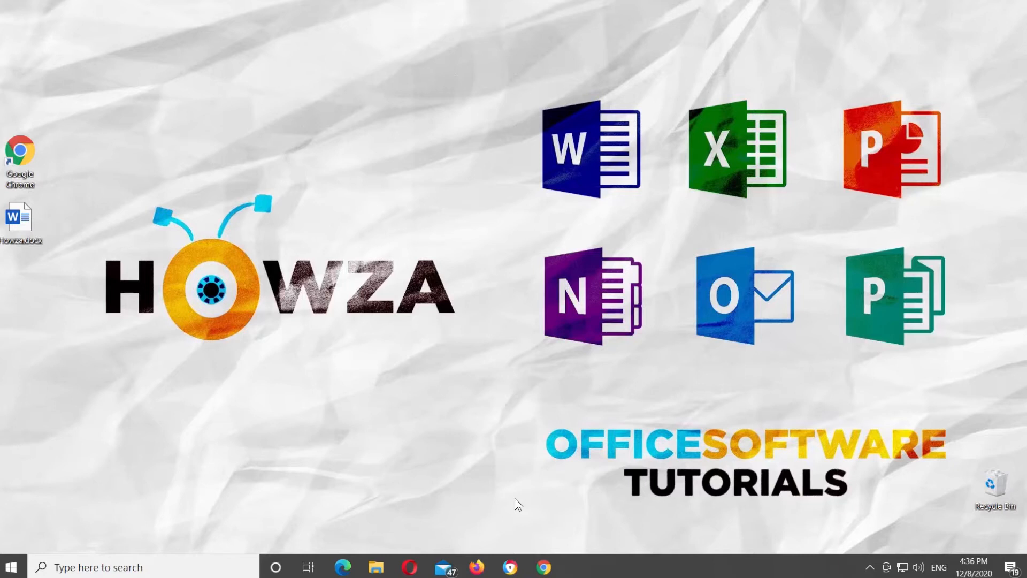
Open the Howza.docx Word document from the Windows desktop.
click(19, 216)
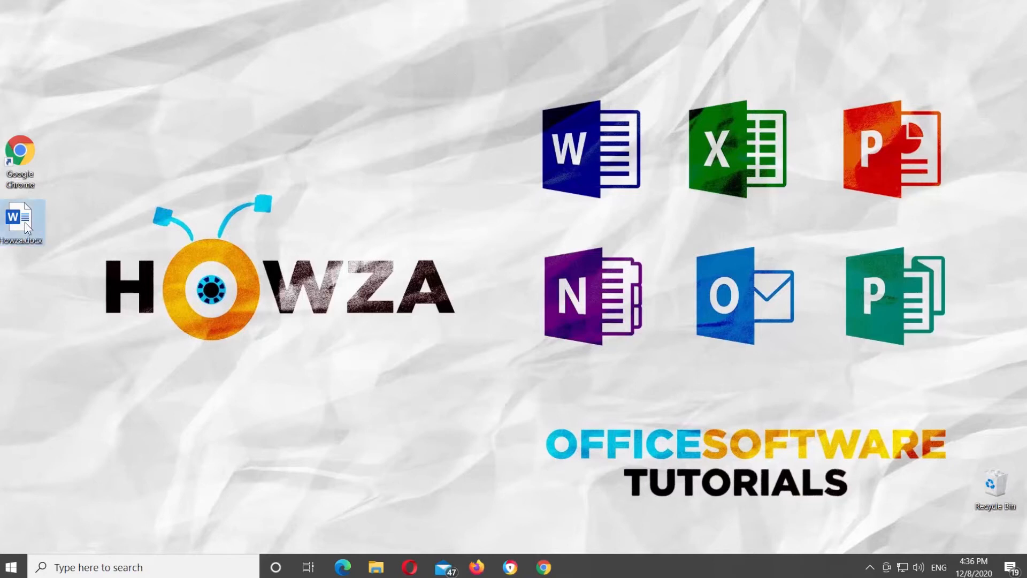
double_click(21, 219)
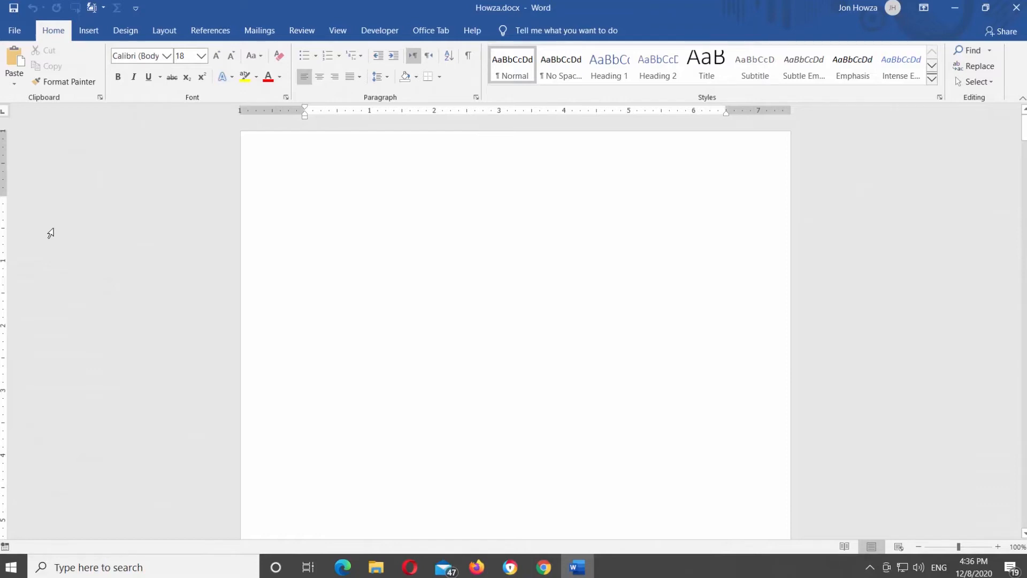
Bring up the table insertion choices from the Insert ribbon.
click(87, 29)
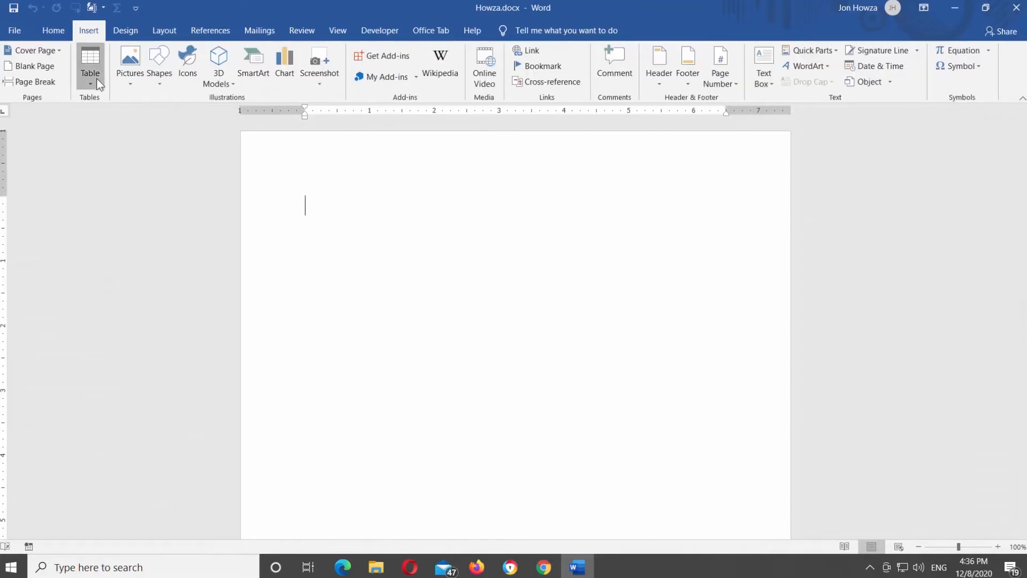
click(89, 65)
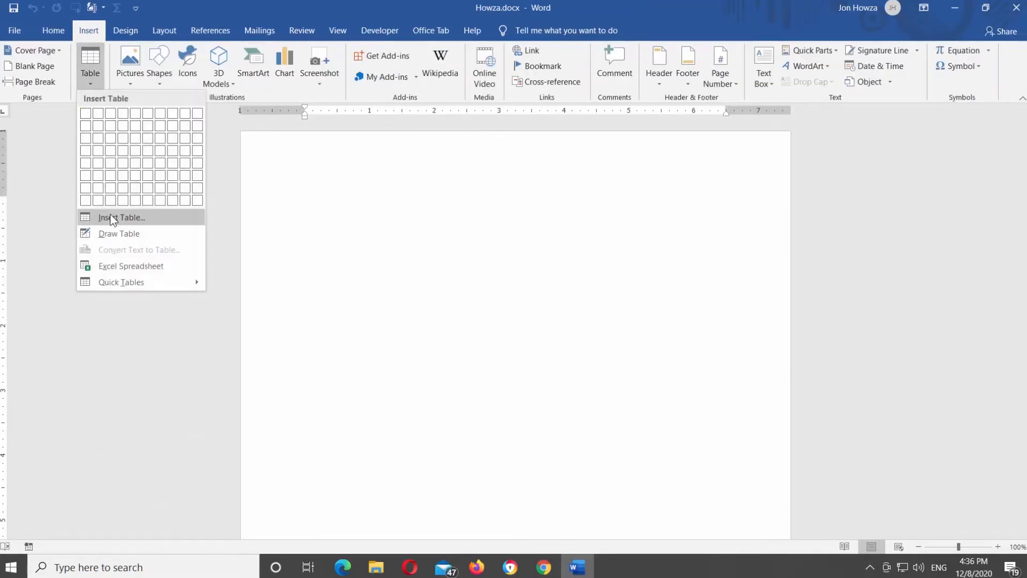
Insert a table with 1 column and 40 rows via Insert Table.
click(122, 218)
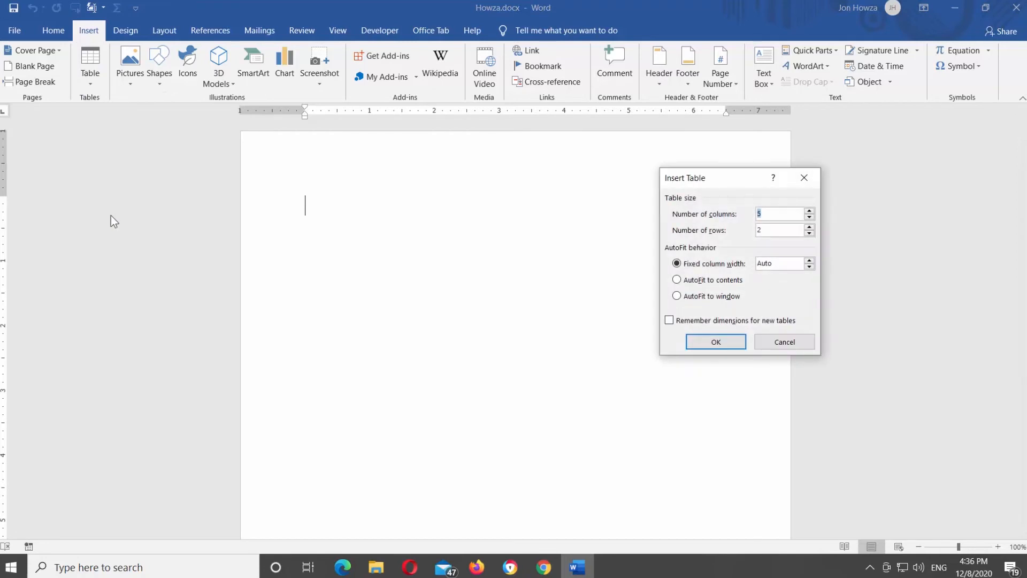
text(1)
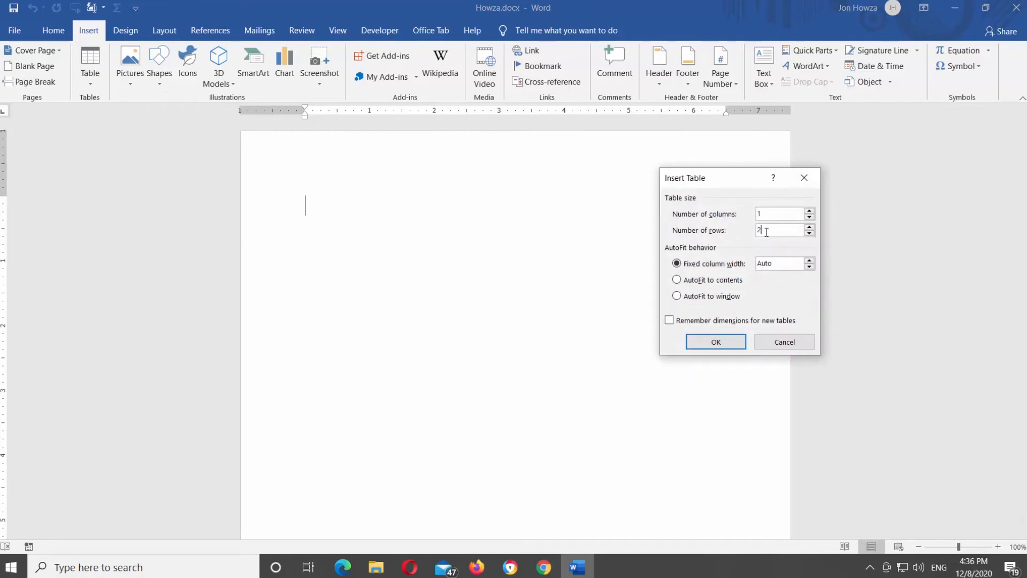
text(40)
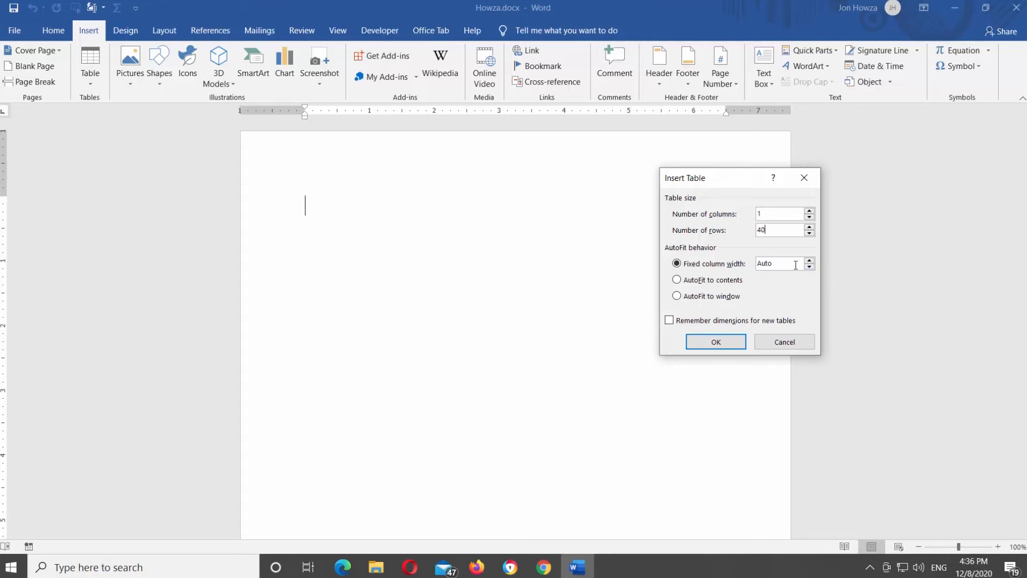
click(715, 342)
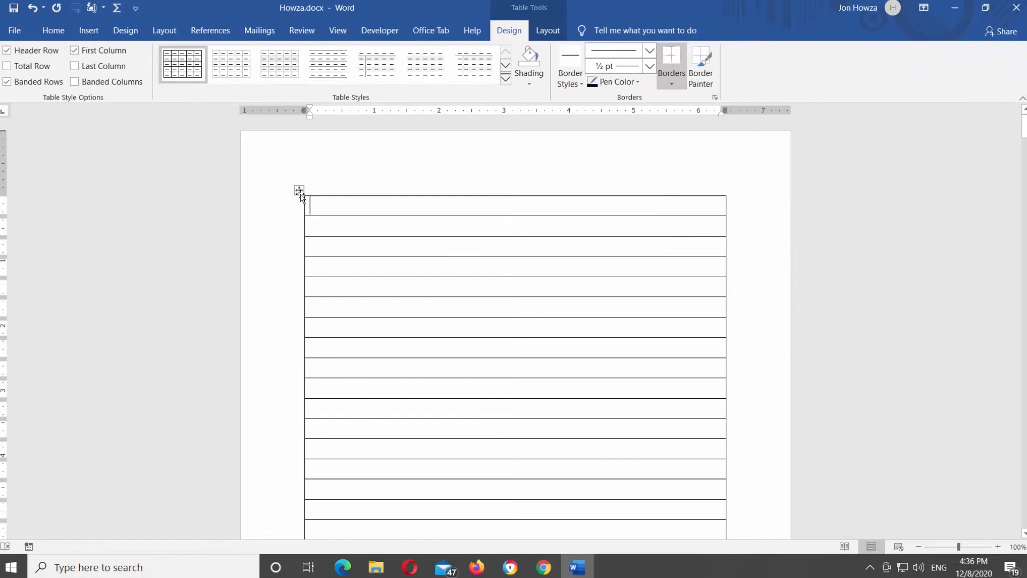
Select the whole table and turn off its Outside Borders, leaving only row lines.
click(298, 190)
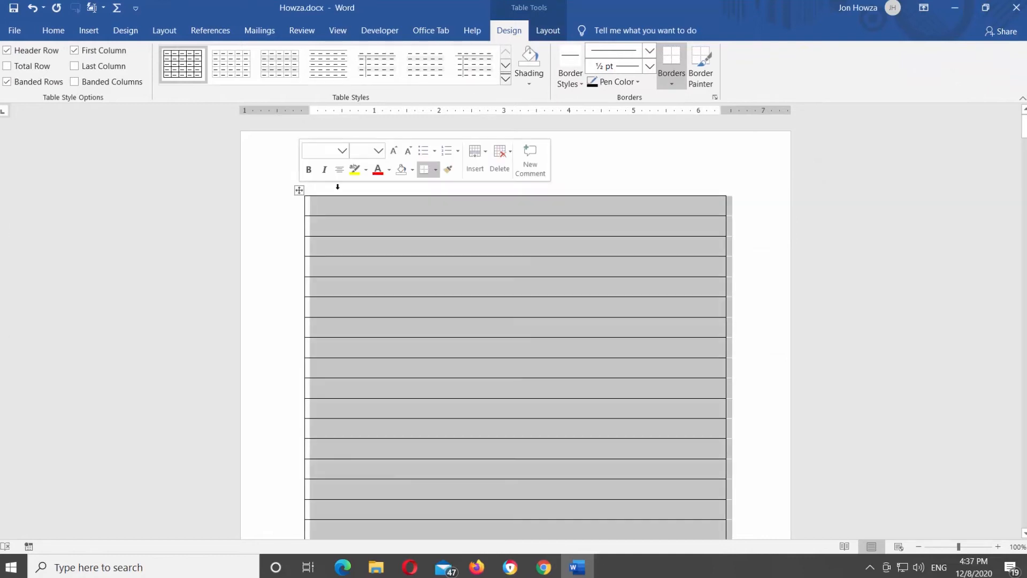
click(670, 65)
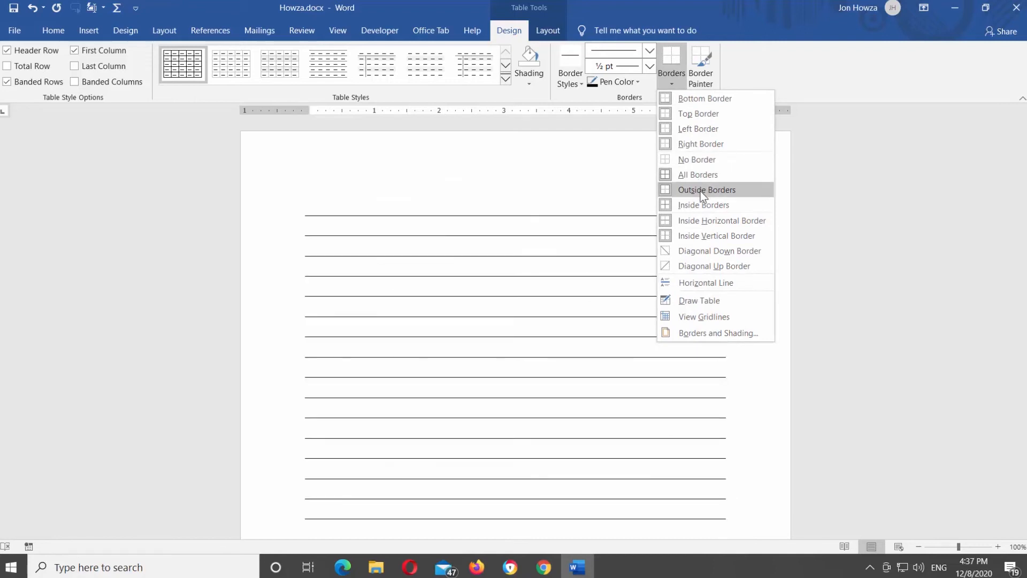
click(707, 189)
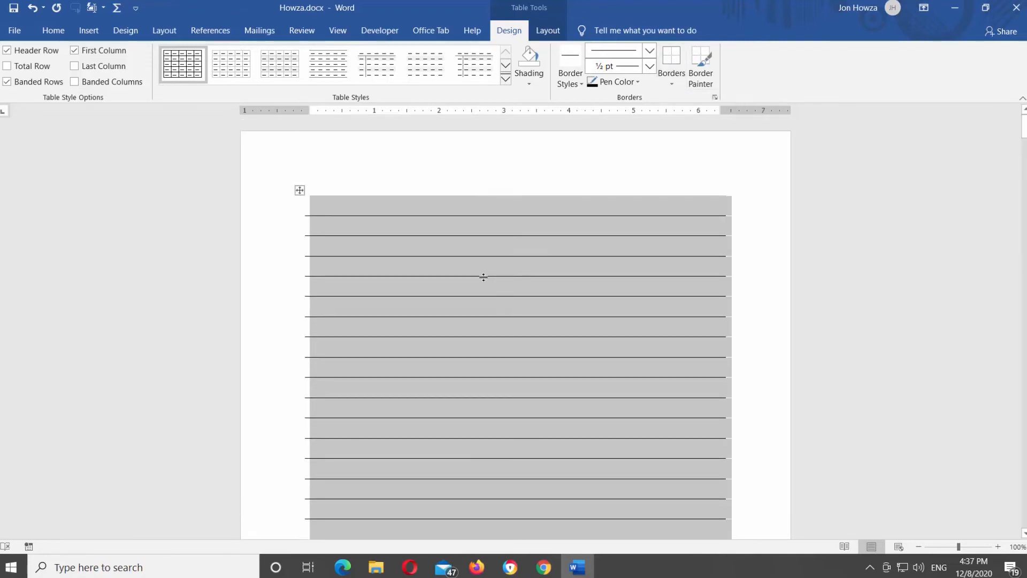
Close Word, answering the save prompt, to return to the desktop.
click(1013, 7)
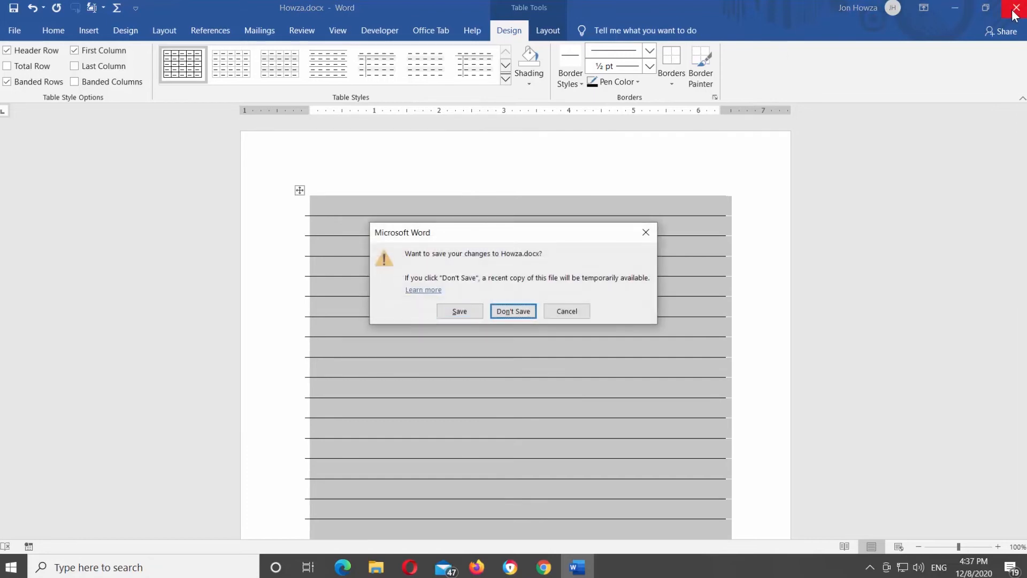
click(513, 310)
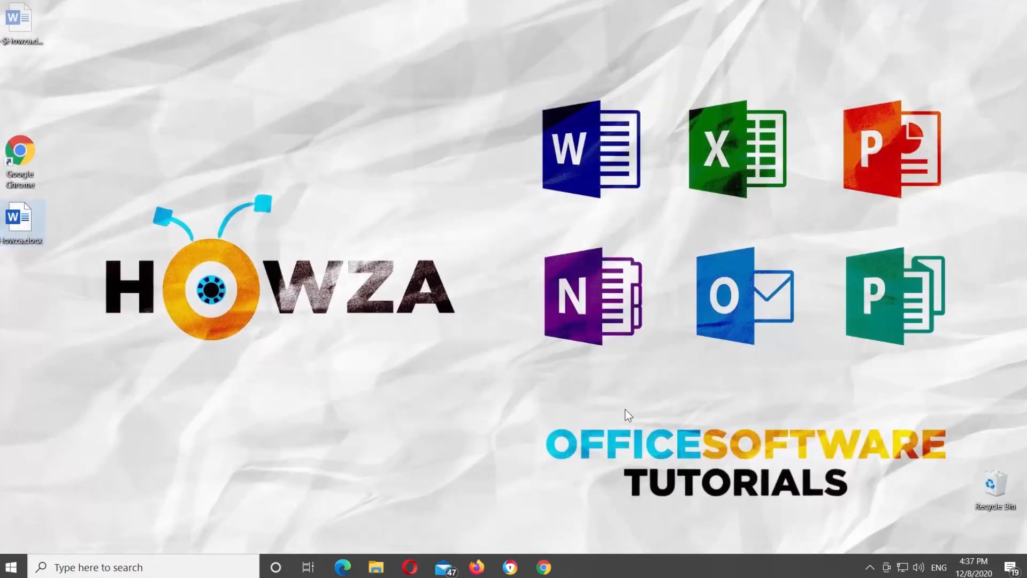